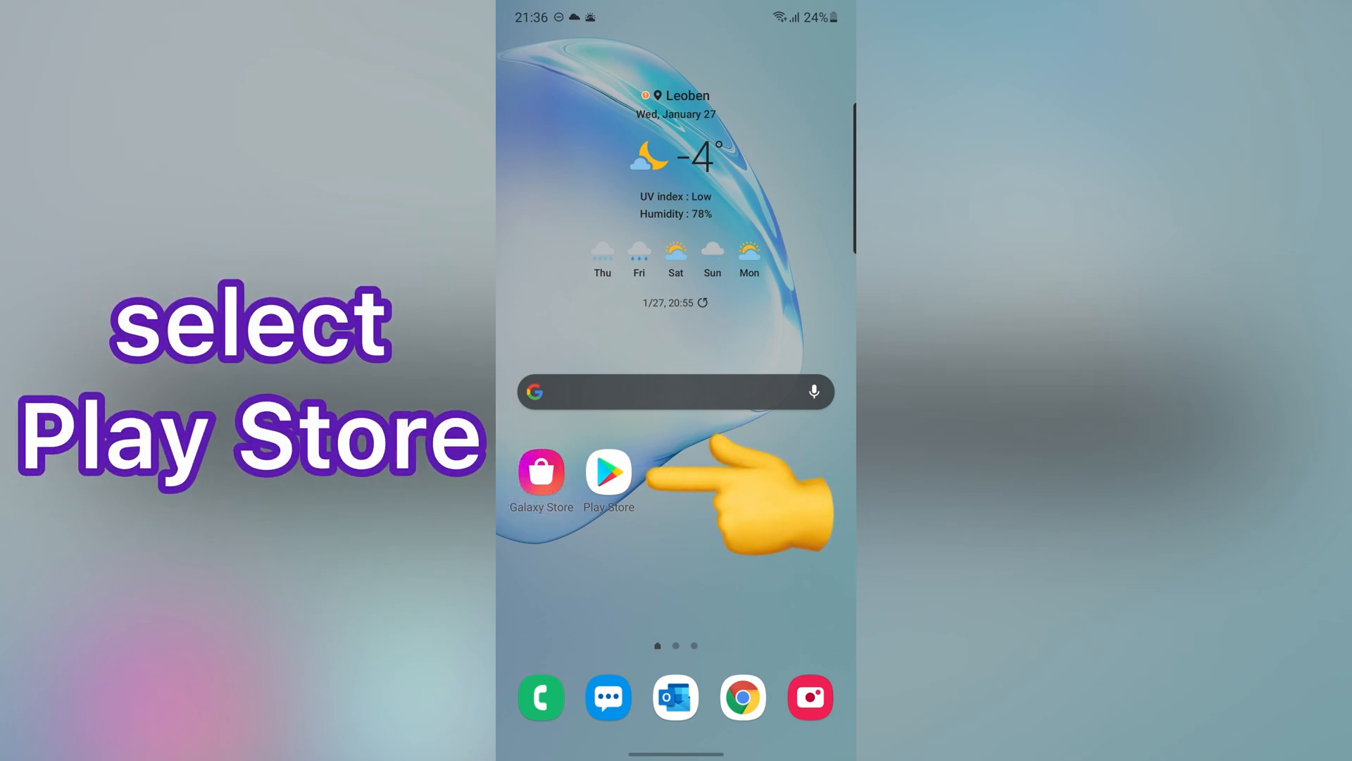
- Search Google Play Store for "text scanner" and land on the Text Scanner [OCR] page
left_click(607, 474)
type("text")
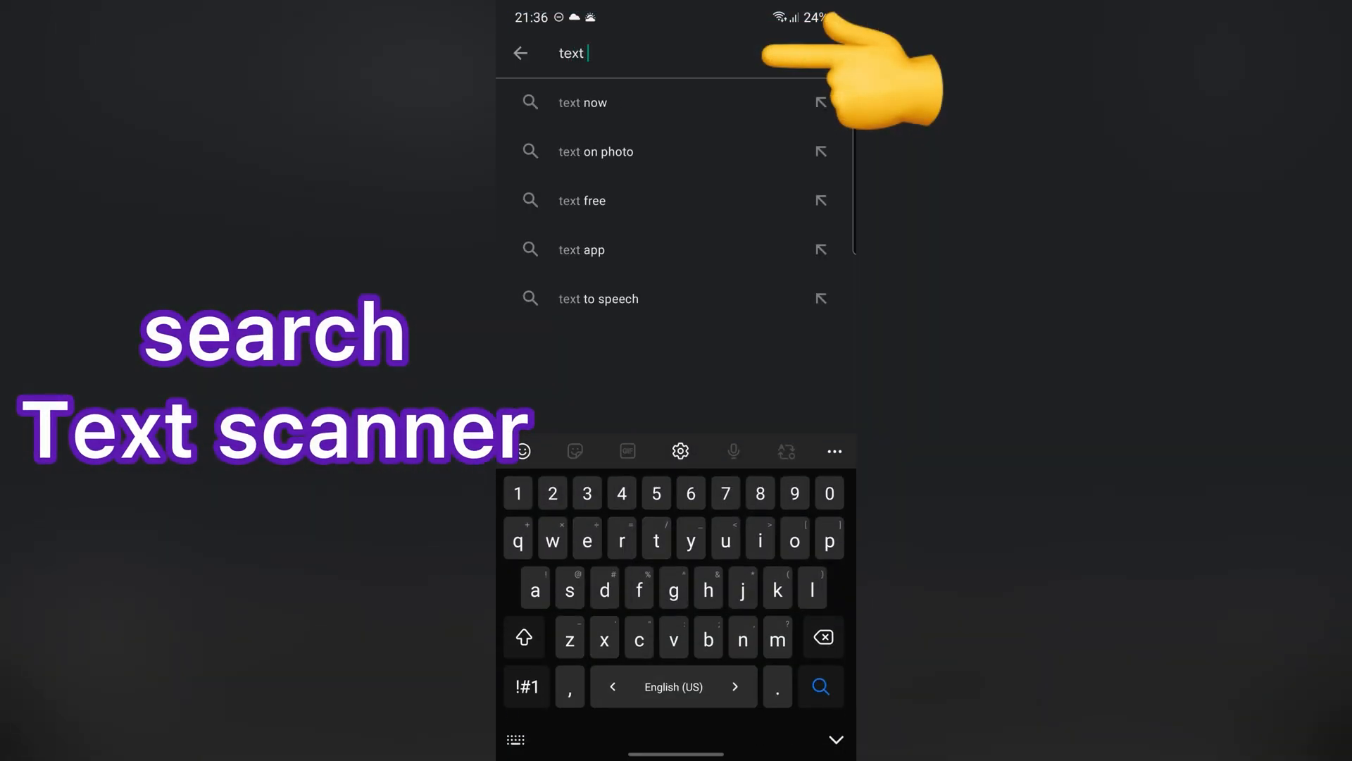
type("scanner")
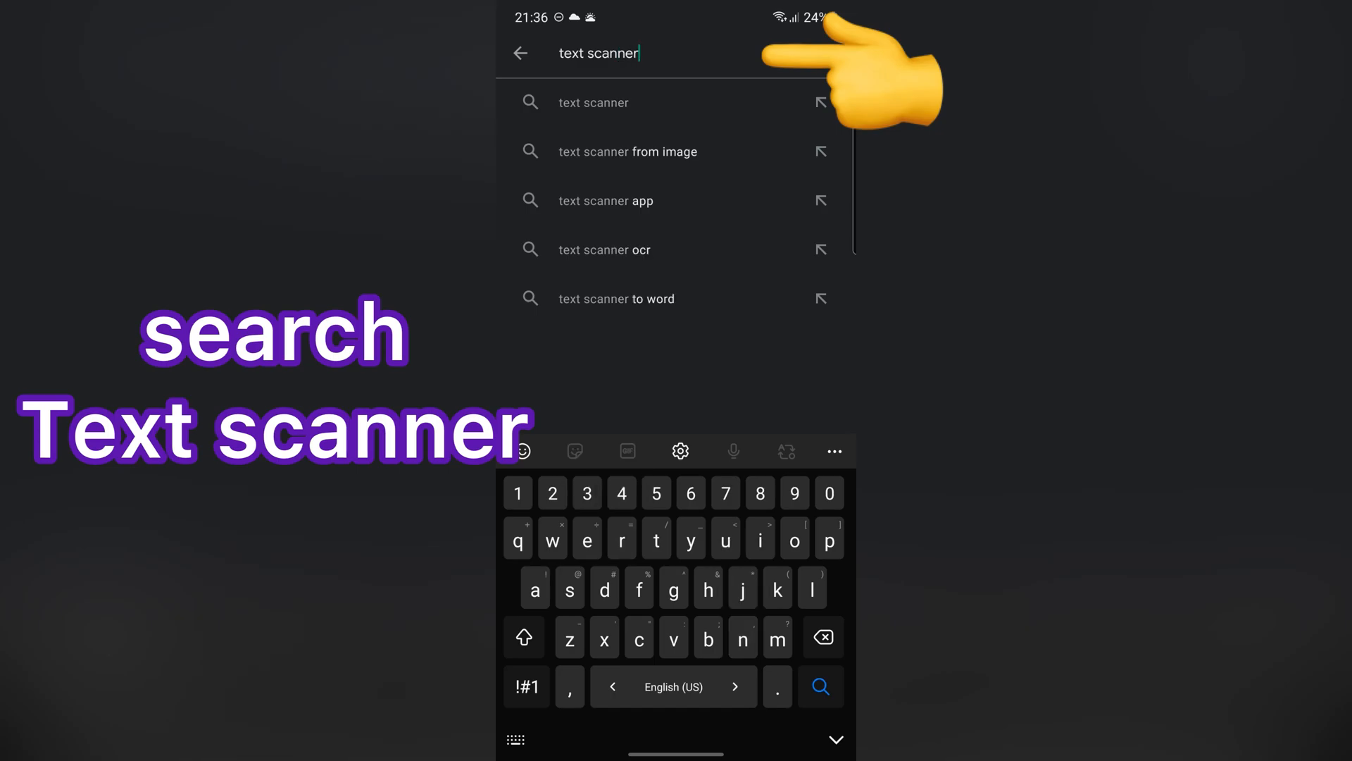
left_click(820, 686)
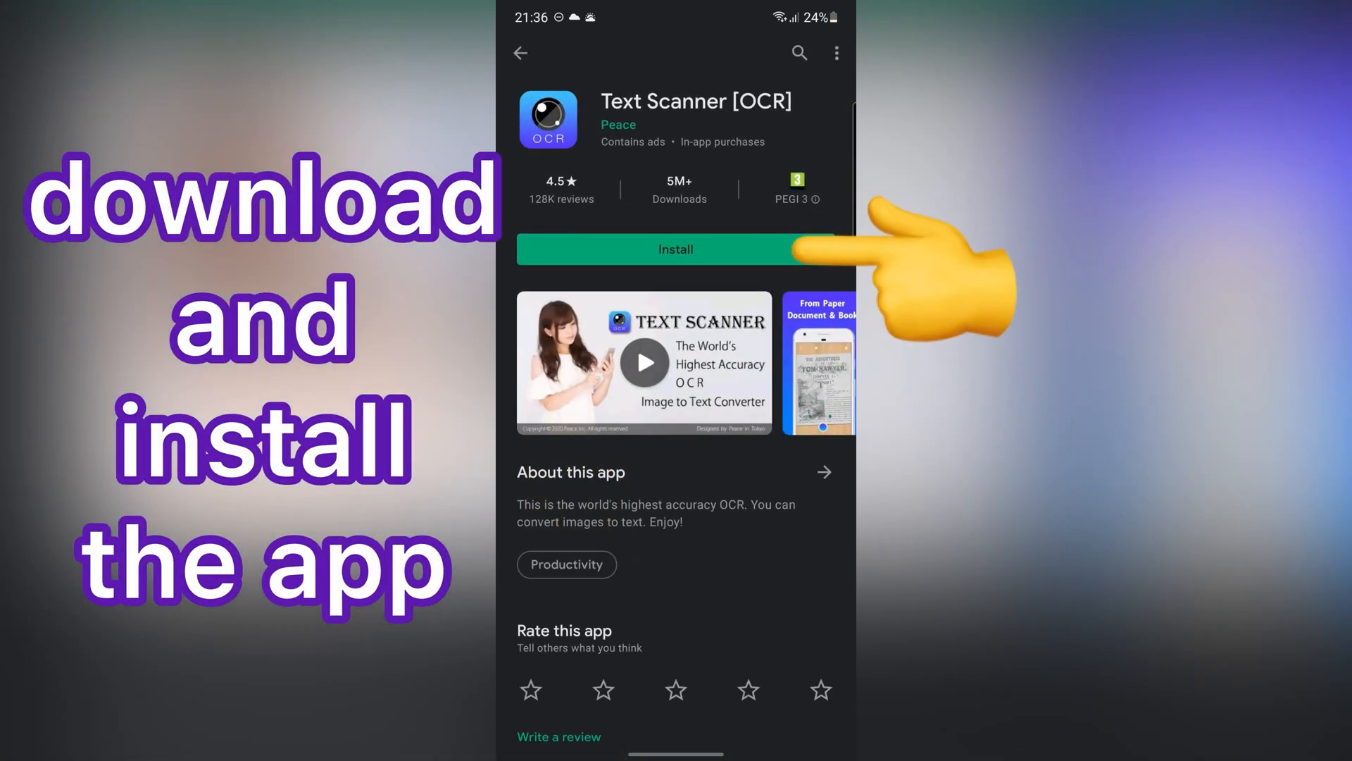
- Install Text Scanner [OCR] and launch it to its camera permission prompt
left_click(675, 249)
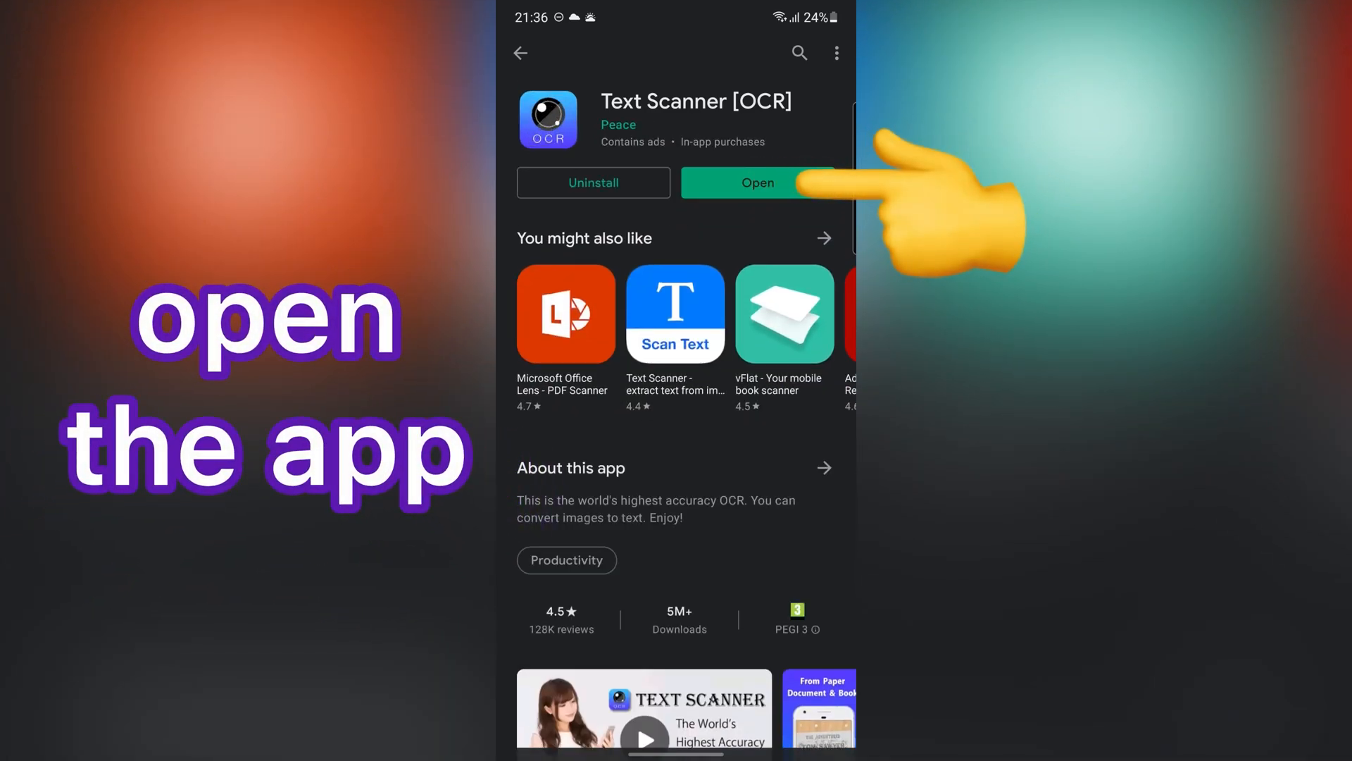
left_click(758, 181)
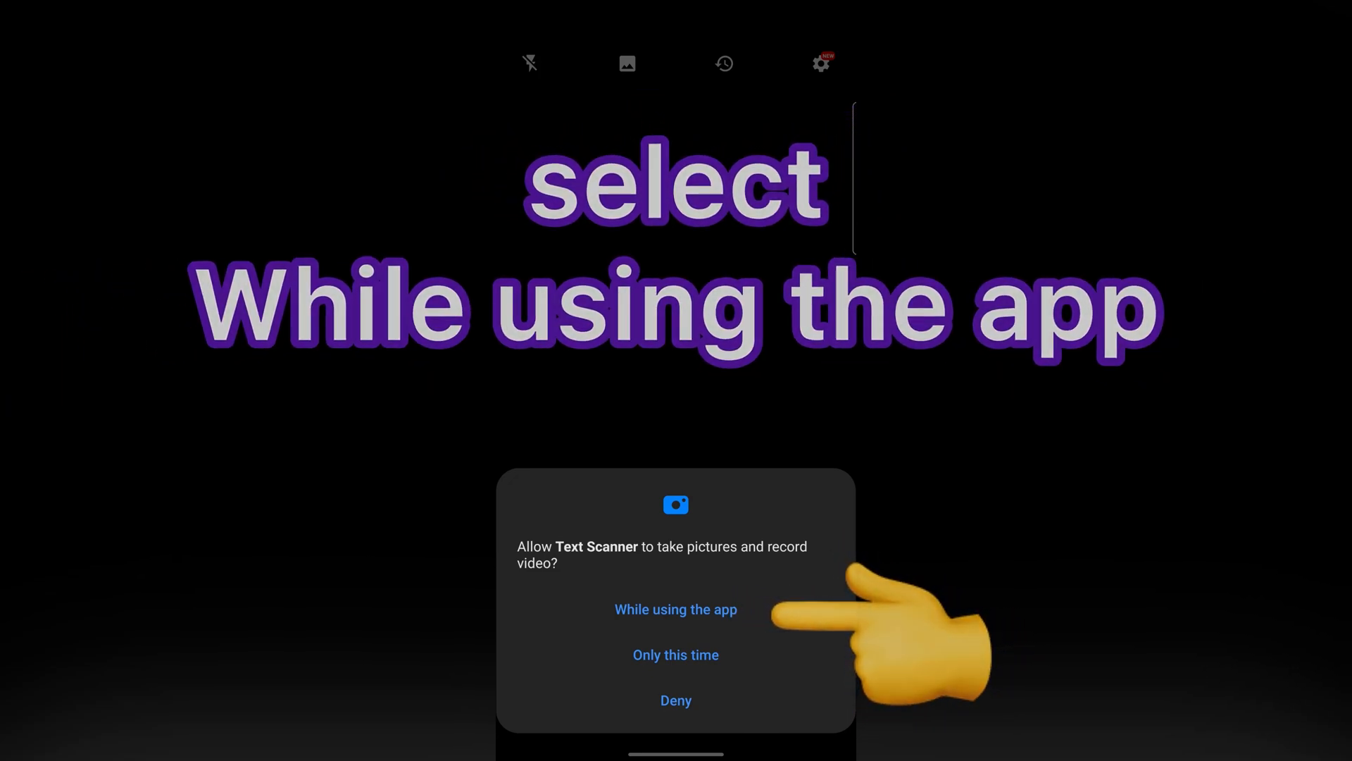
- Allow camera access while using the app and photograph the handwritten sticky note
left_click(675, 608)
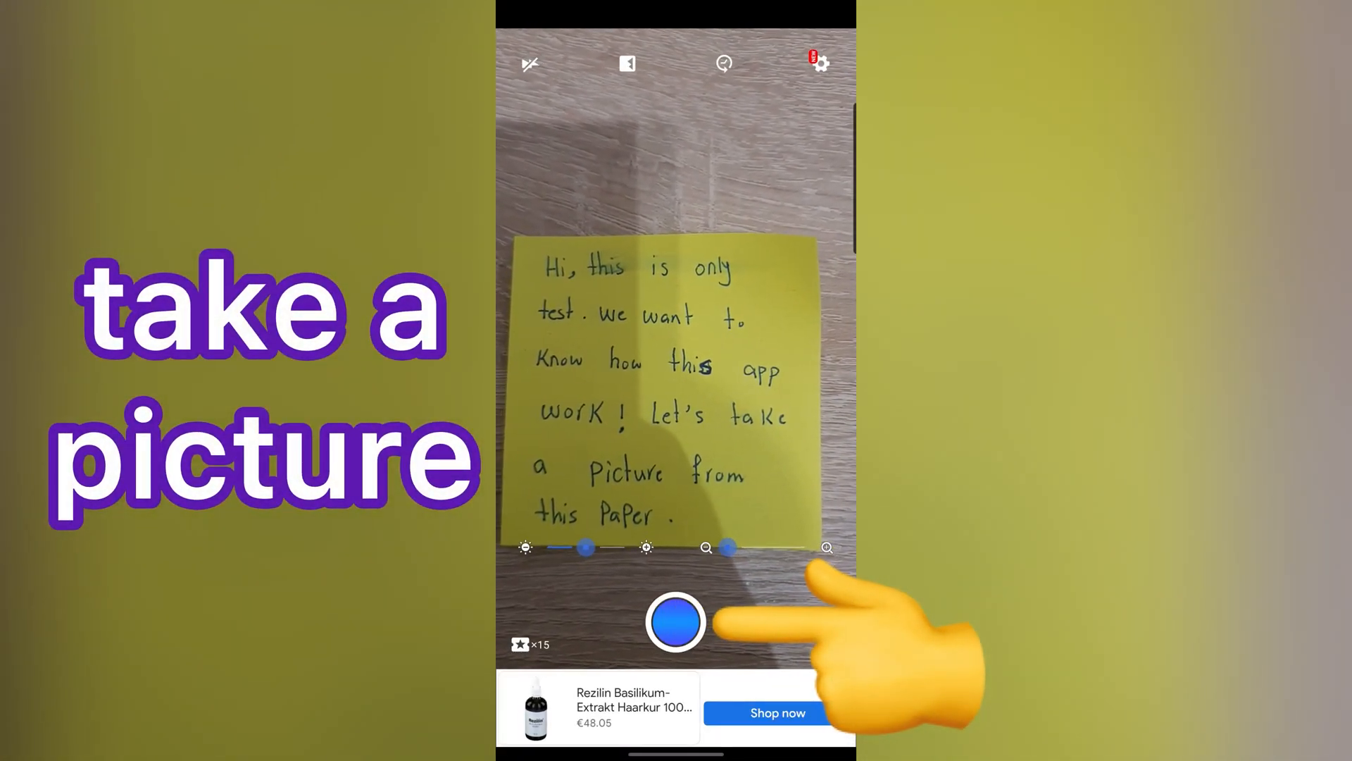
left_click(675, 621)
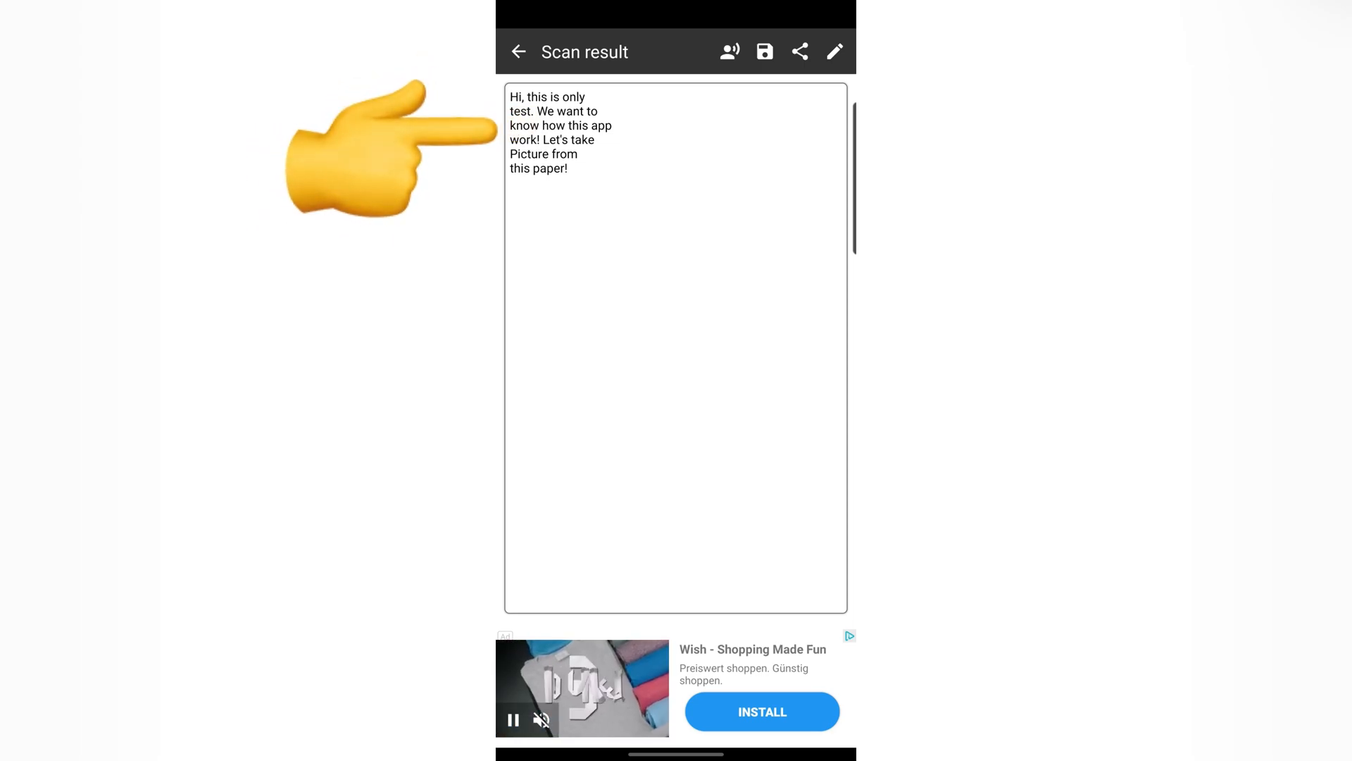
double_click(535, 97)
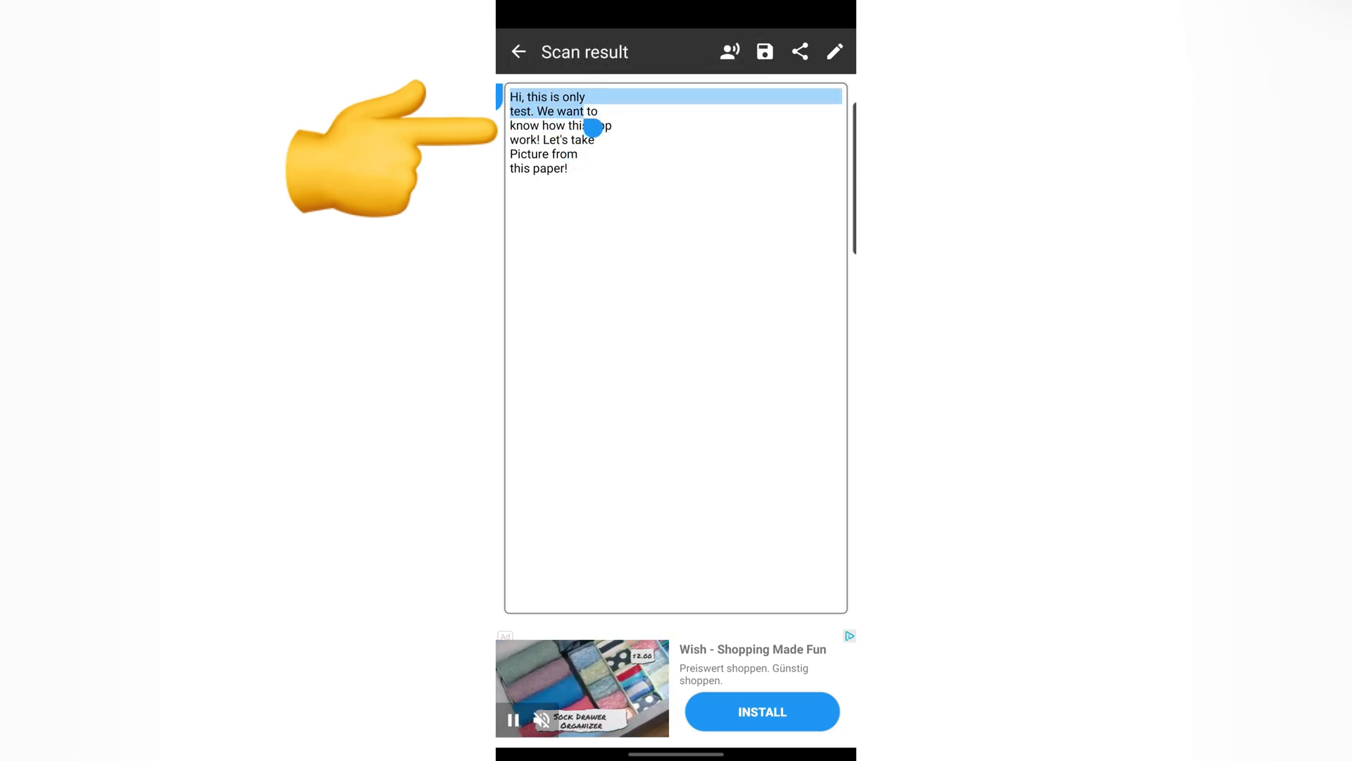
left_click(764, 52)
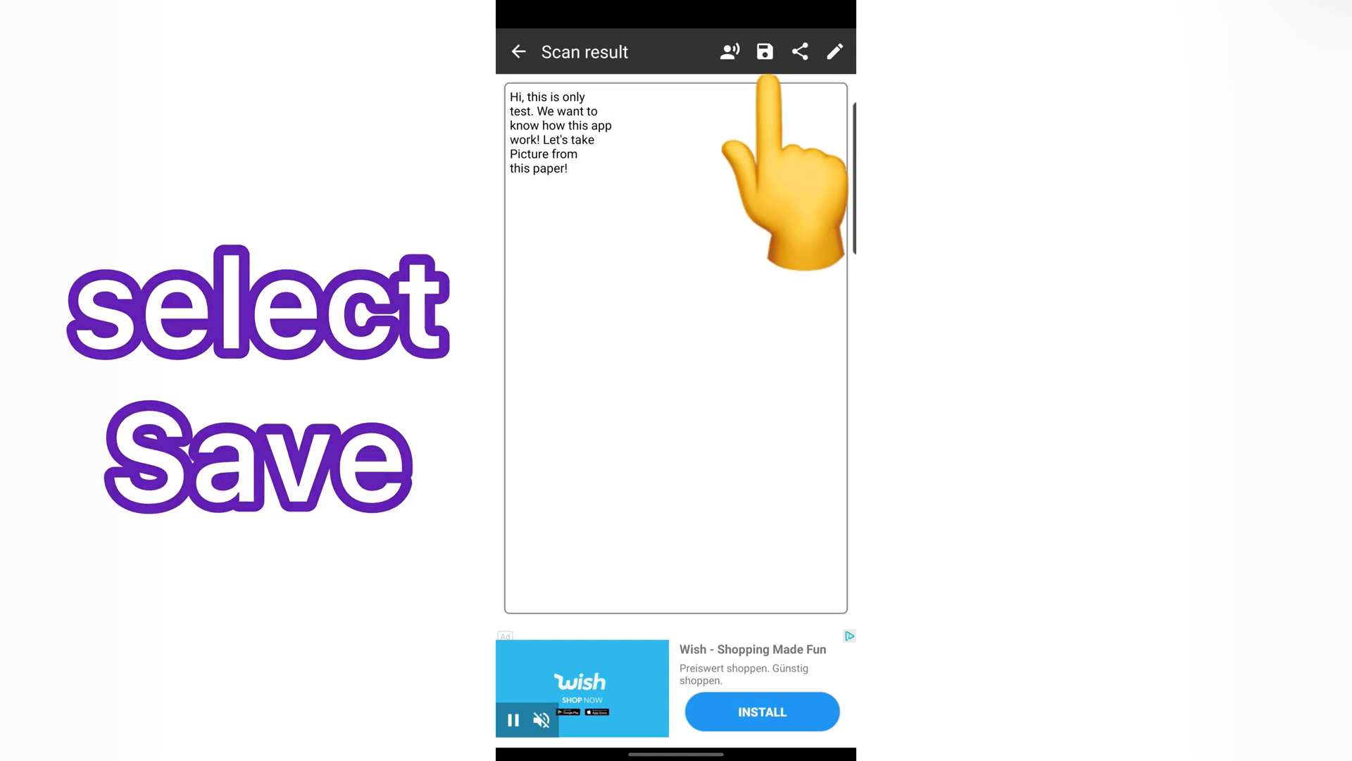
- Allow photos and media access and save the recognized note text as a PDF
left_click(762, 50)
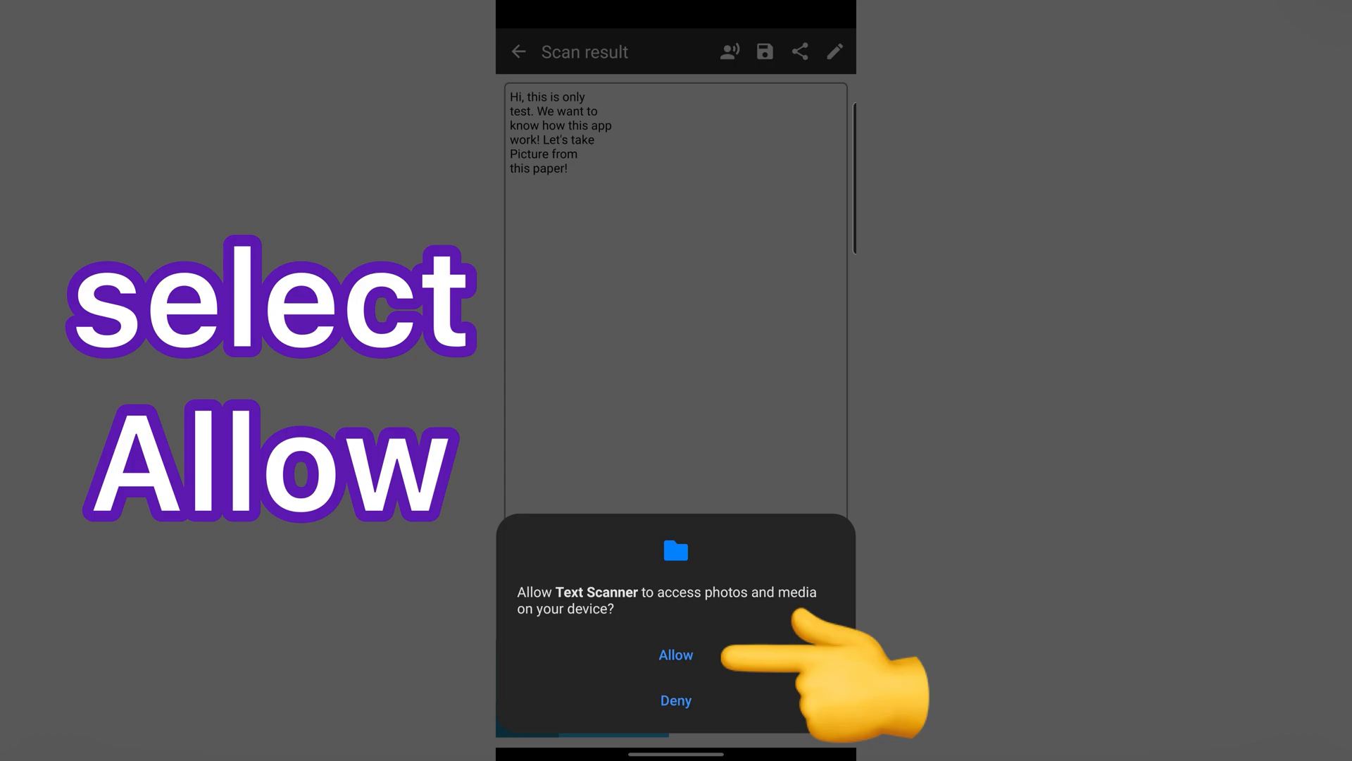
left_click(674, 655)
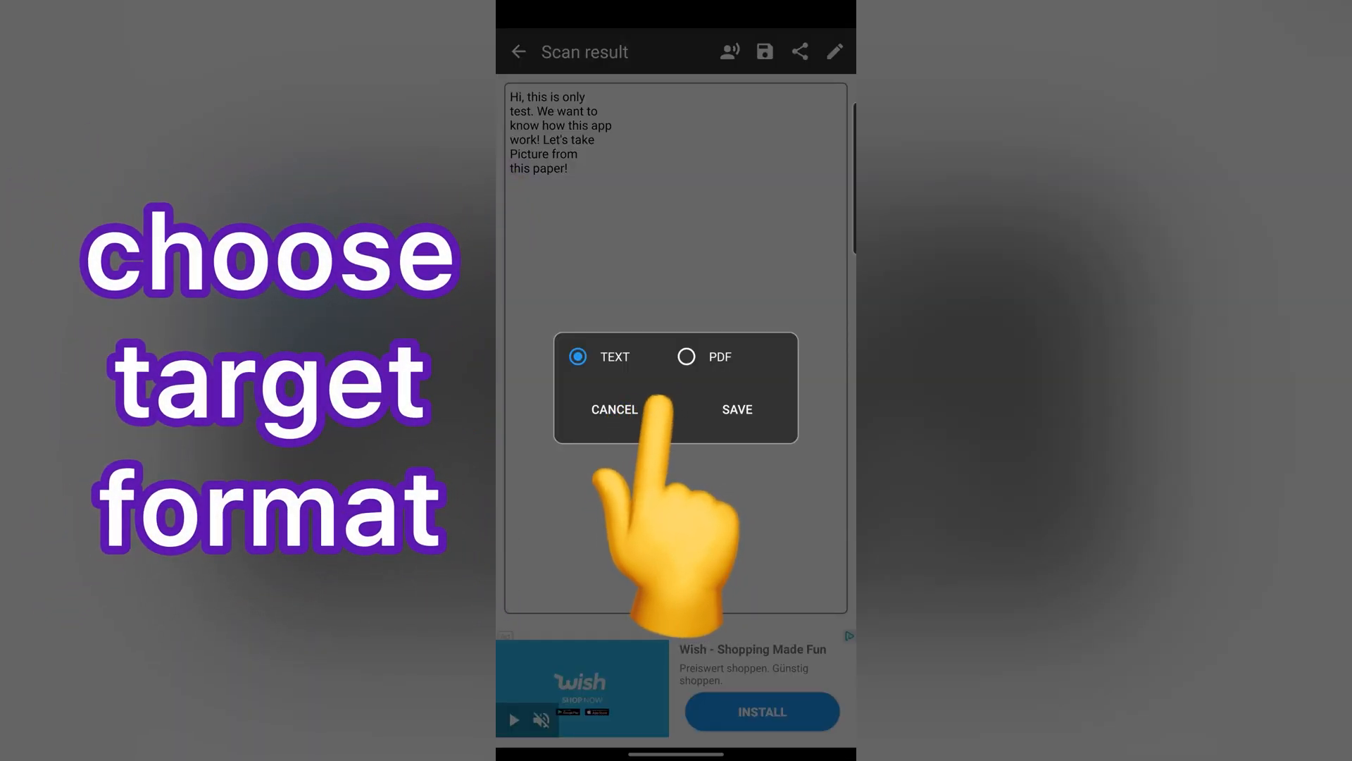
left_click(686, 356)
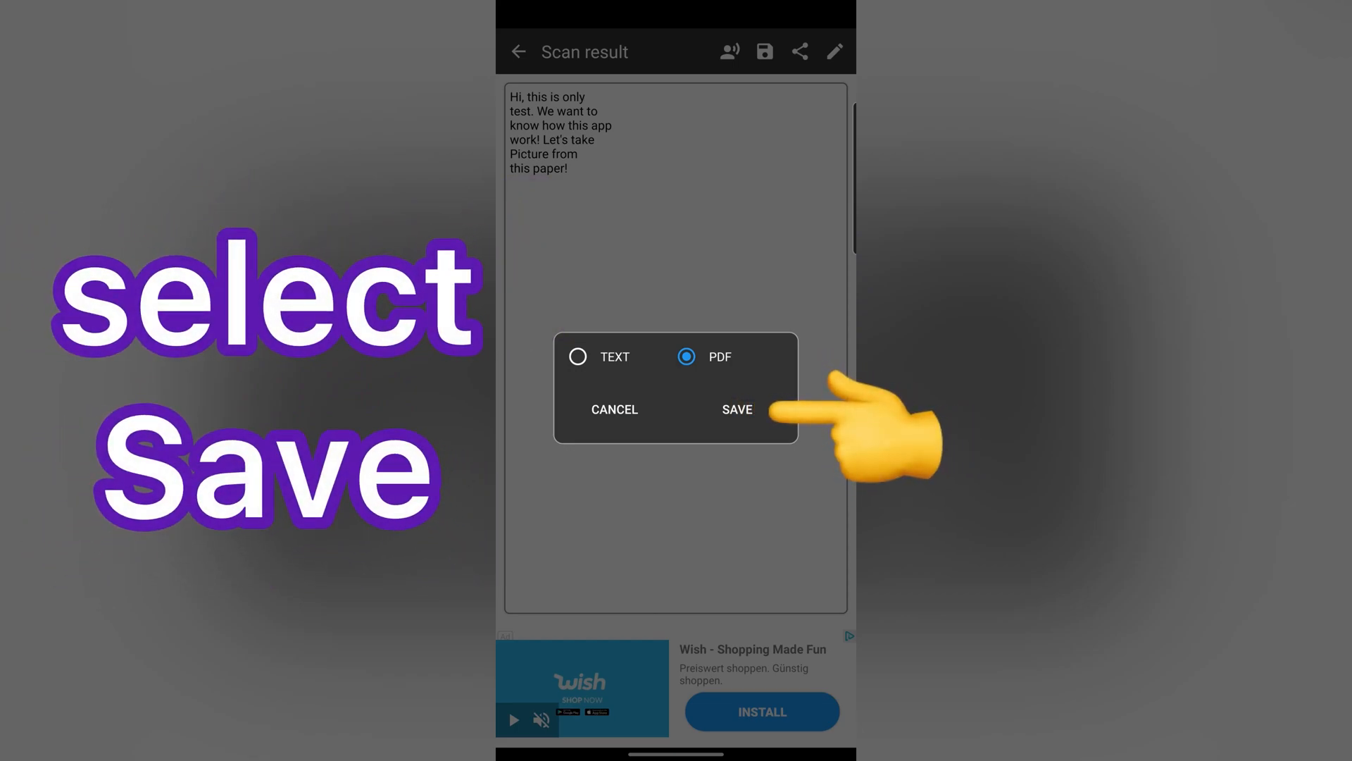
left_click(735, 408)
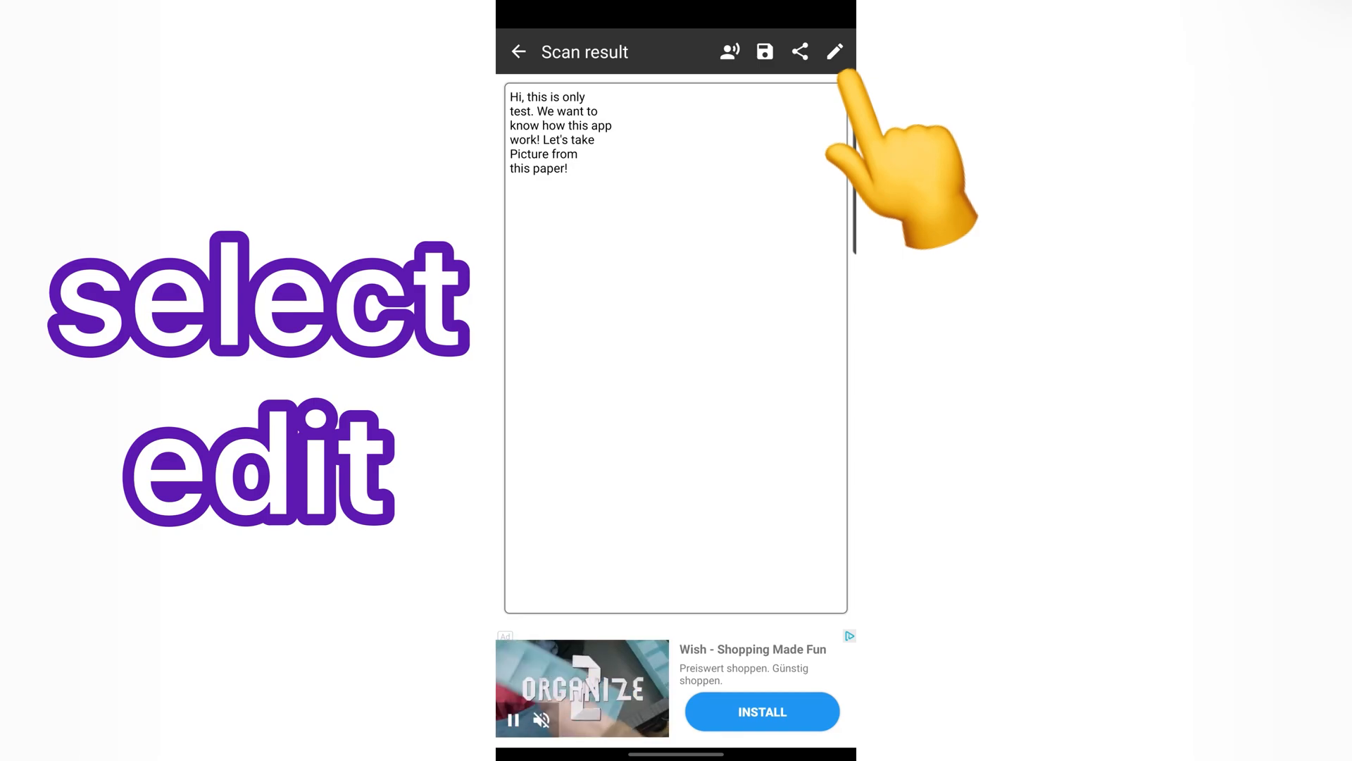
- Append "???" to the end of the scanned text and save the edit
left_click(834, 52)
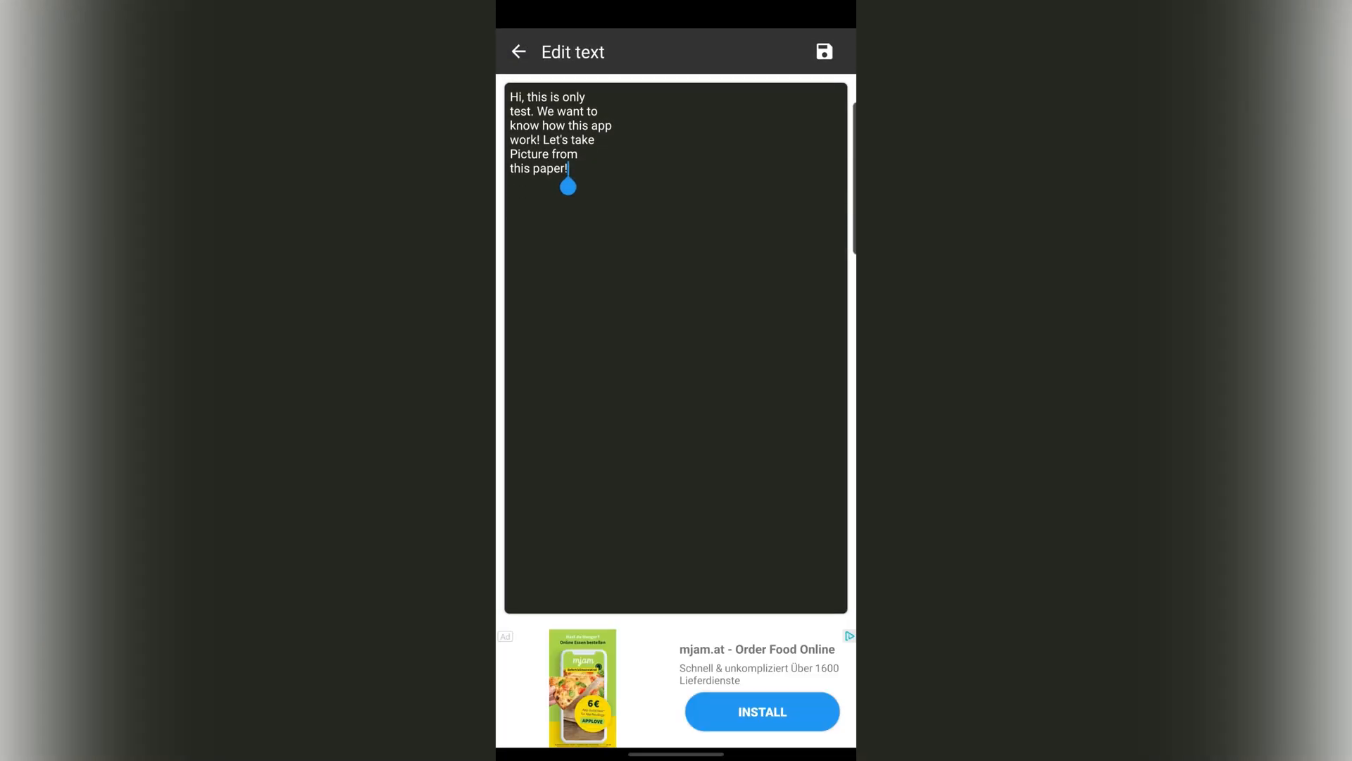
left_click(568, 168)
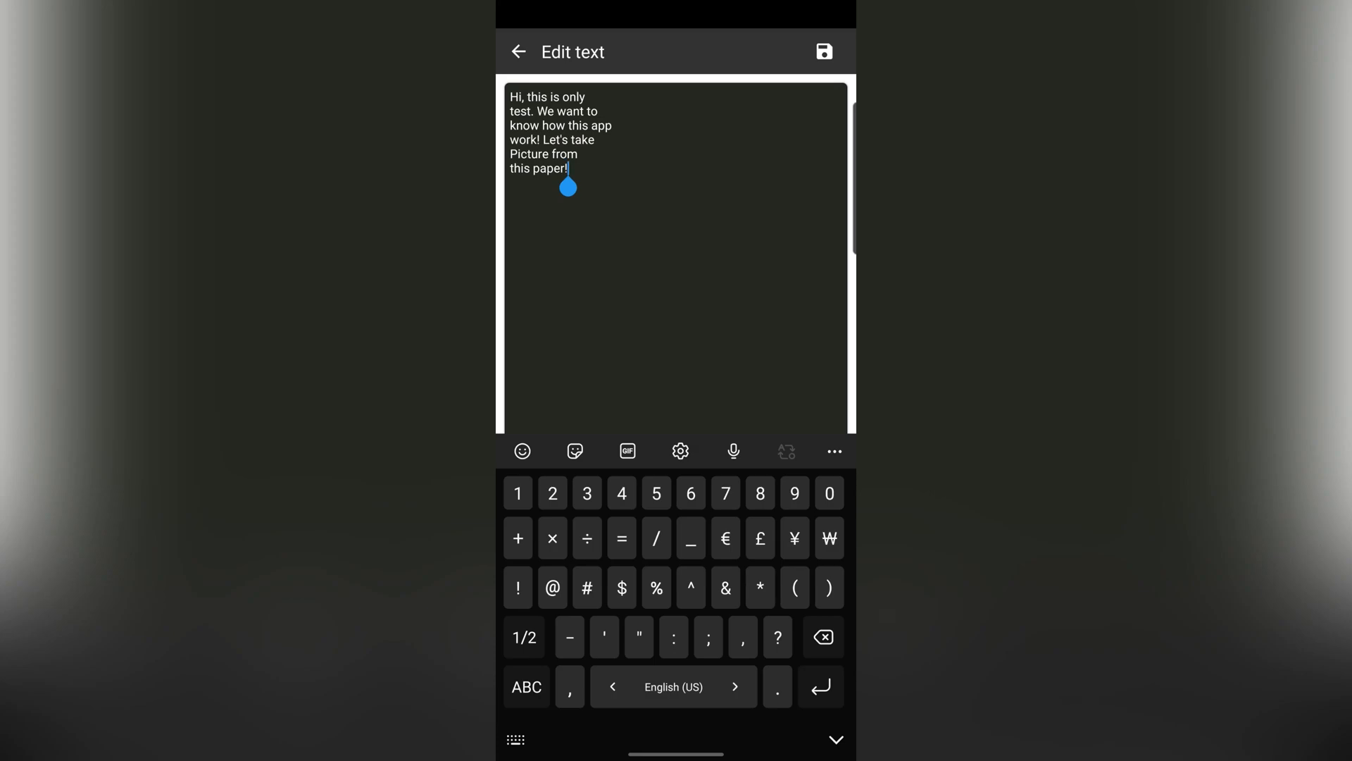
type("???")
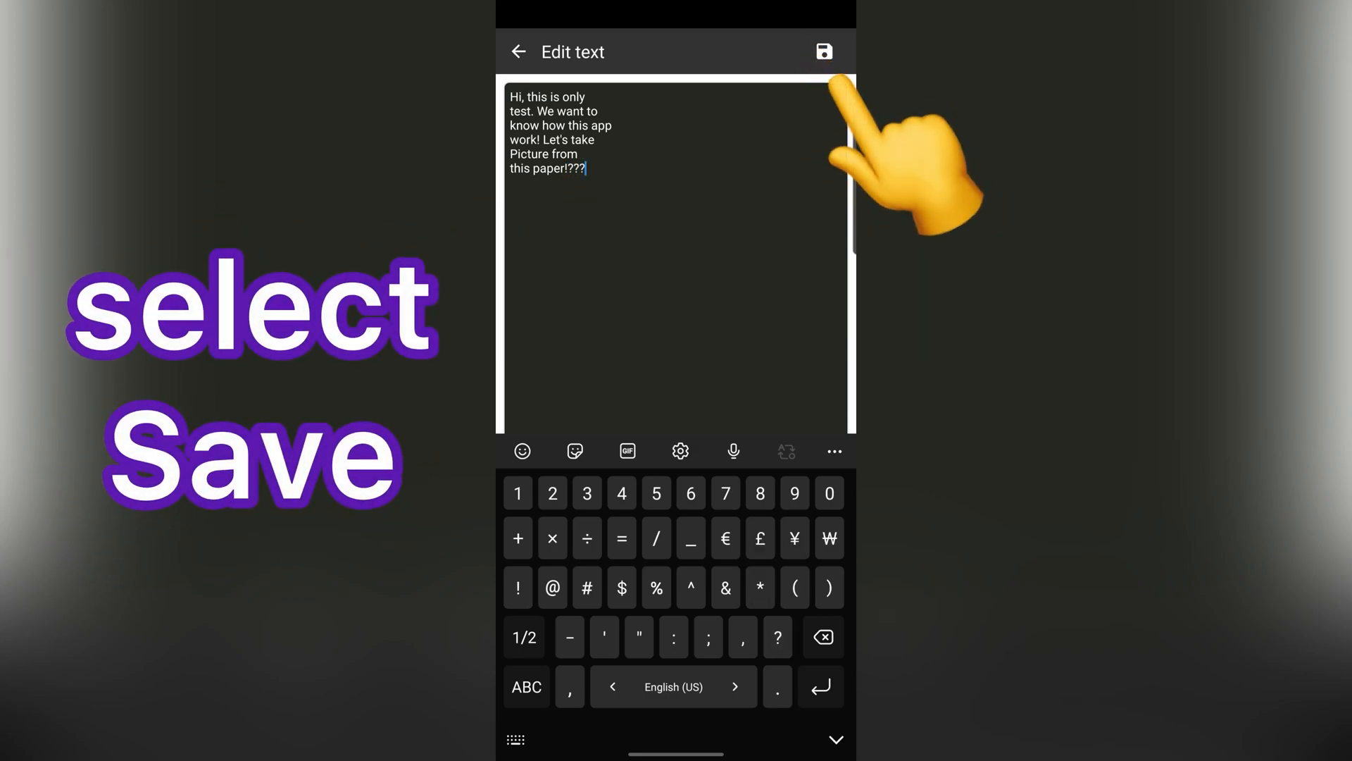
left_click(822, 52)
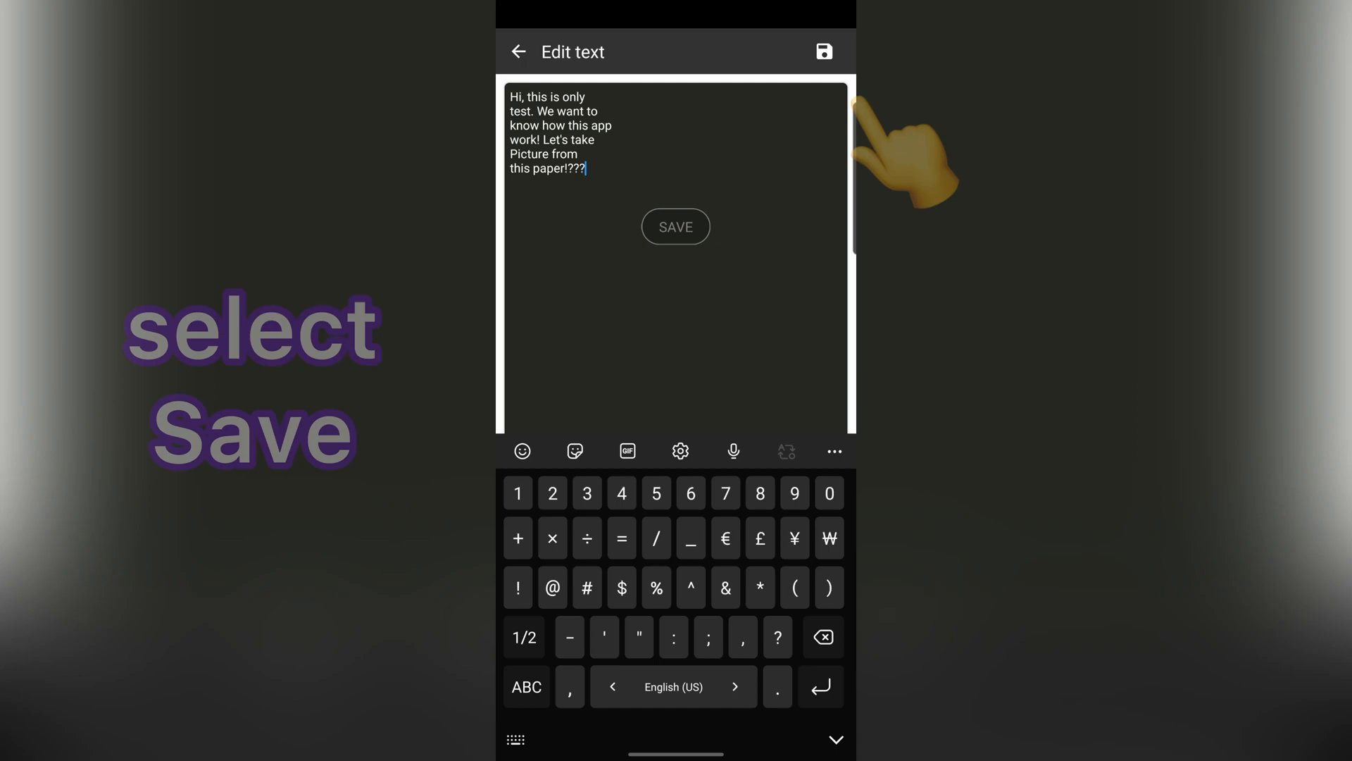
left_click(675, 226)
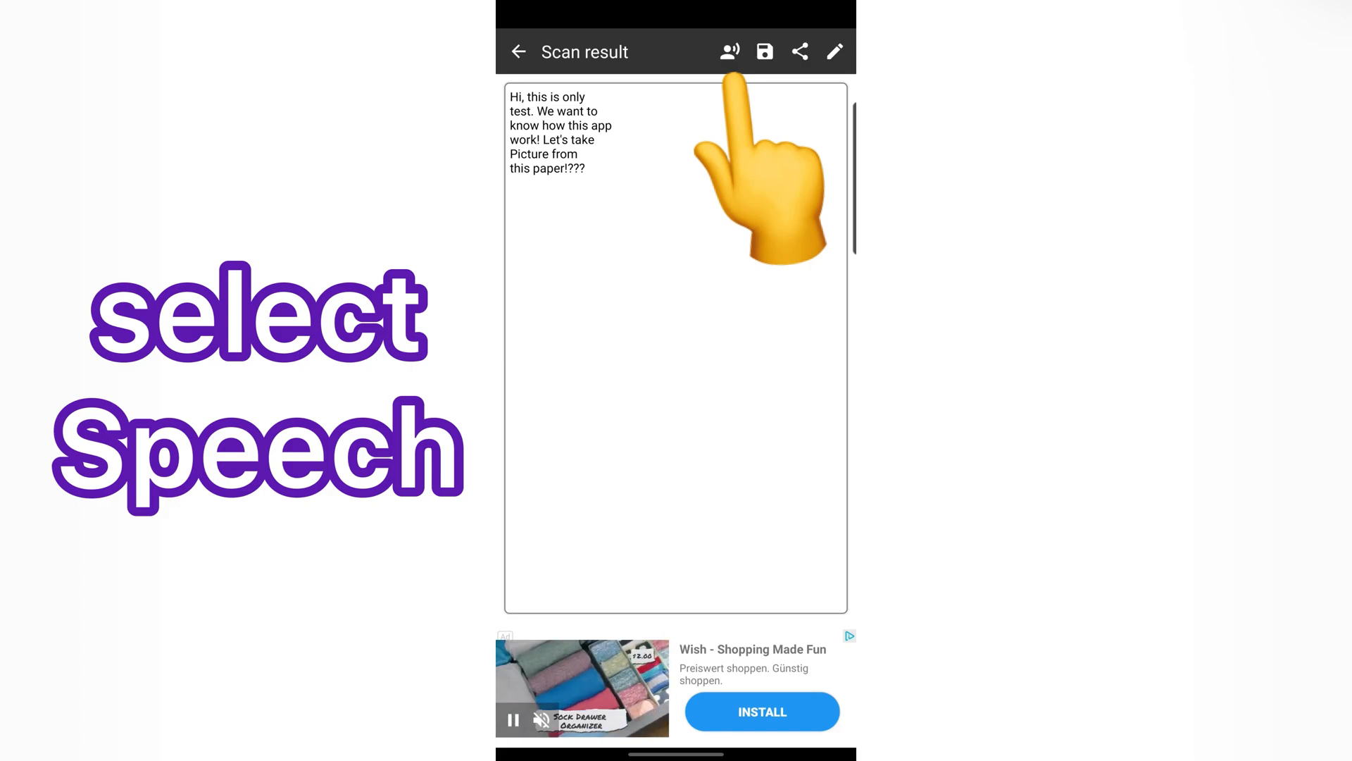
- Have the note text read aloud, then bring up the share sheet of apps
left_click(728, 52)
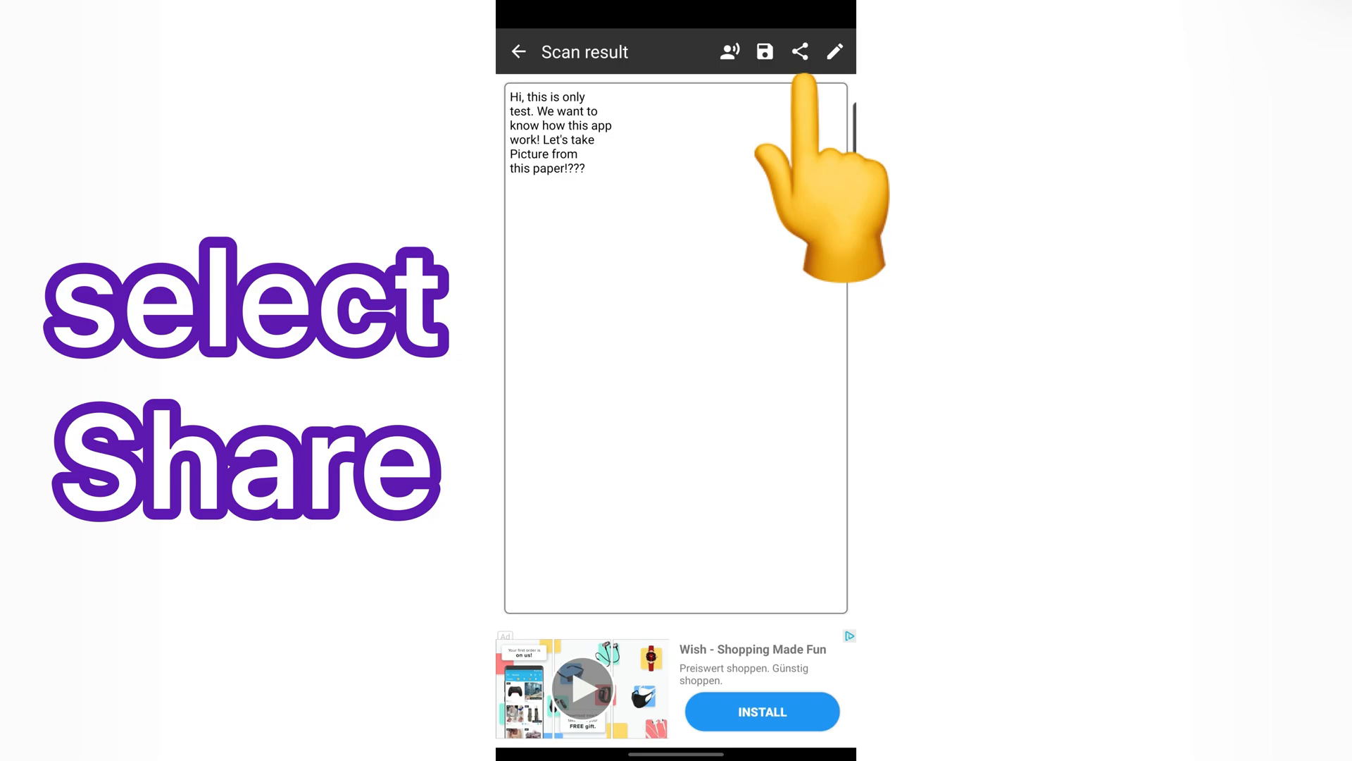
left_click(797, 52)
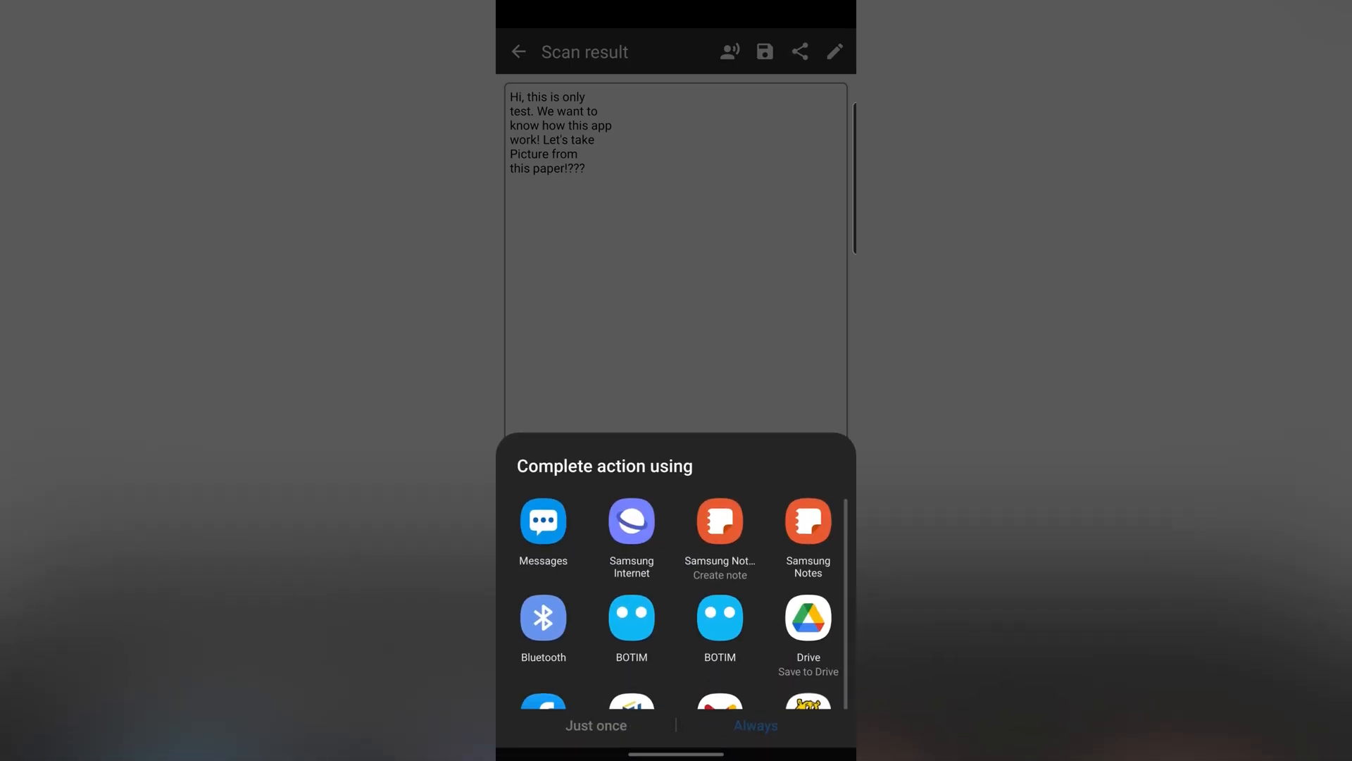